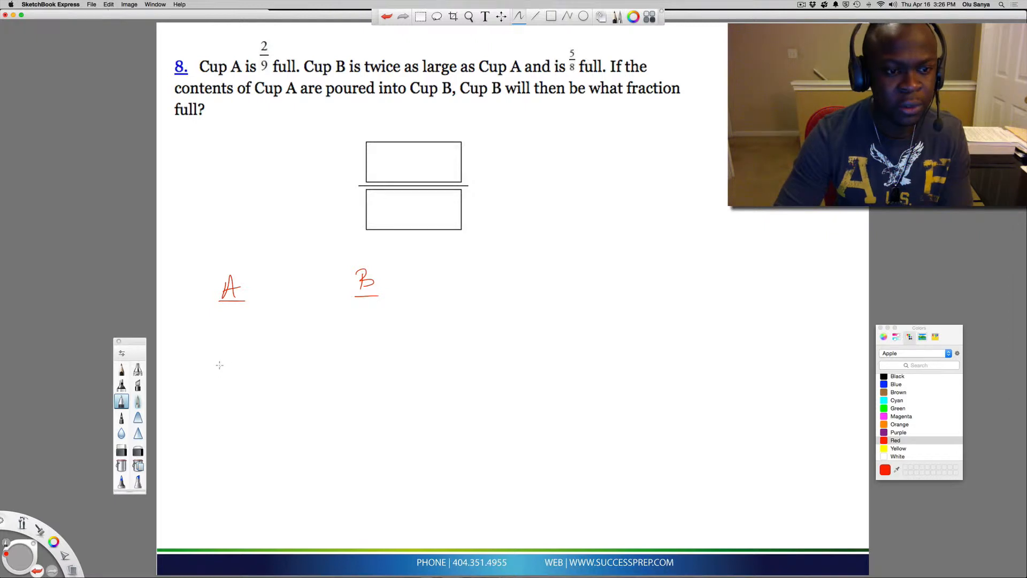
# Step: Sketch a small red cup under A and a larger cup under B, starting 2/9 beneath A
pyautogui.moveTo(216, 360); pyautogui.dragTo(245, 403)
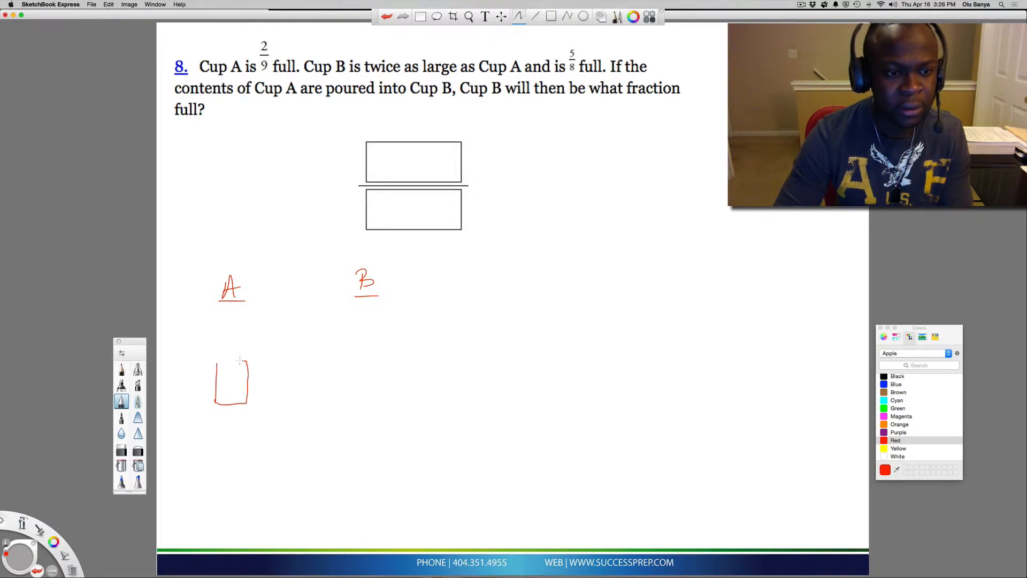
pyautogui.moveTo(345, 316); pyautogui.dragTo(347, 383)
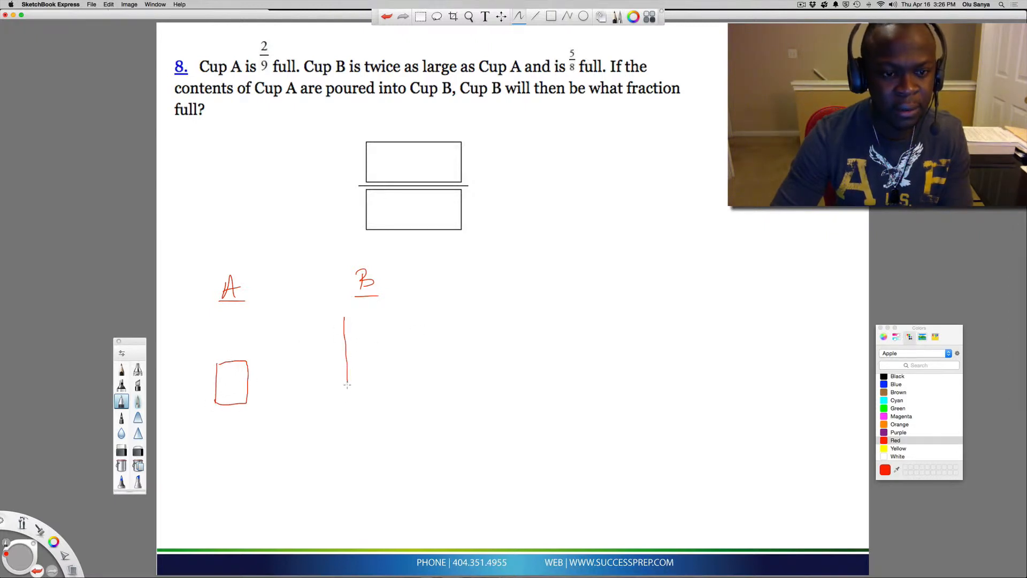
pyautogui.moveTo(345, 321); pyautogui.dragTo(429, 403)
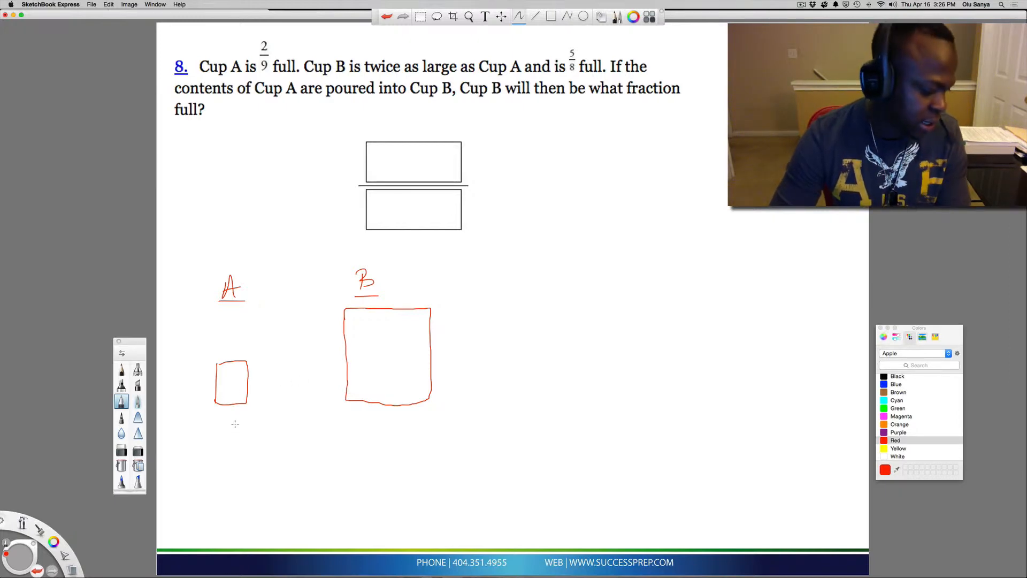
pyautogui.moveTo(219, 426); pyautogui.dragTo(239, 449)
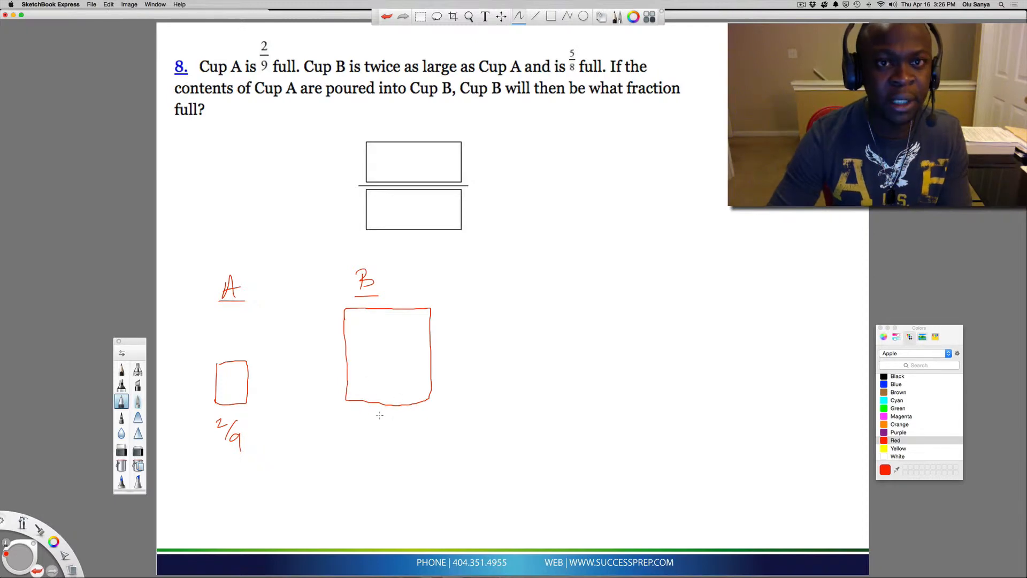
# Step: Handwrite 5/8 in red beneath cup B
pyautogui.moveTo(380, 419); pyautogui.dragTo(396, 445)
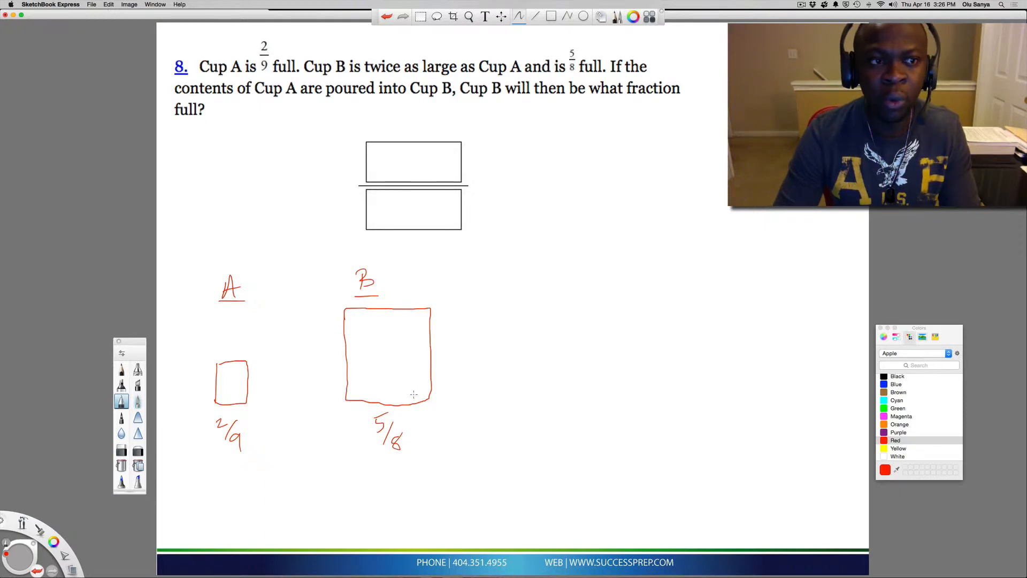
pyautogui.moveTo(508, 346)
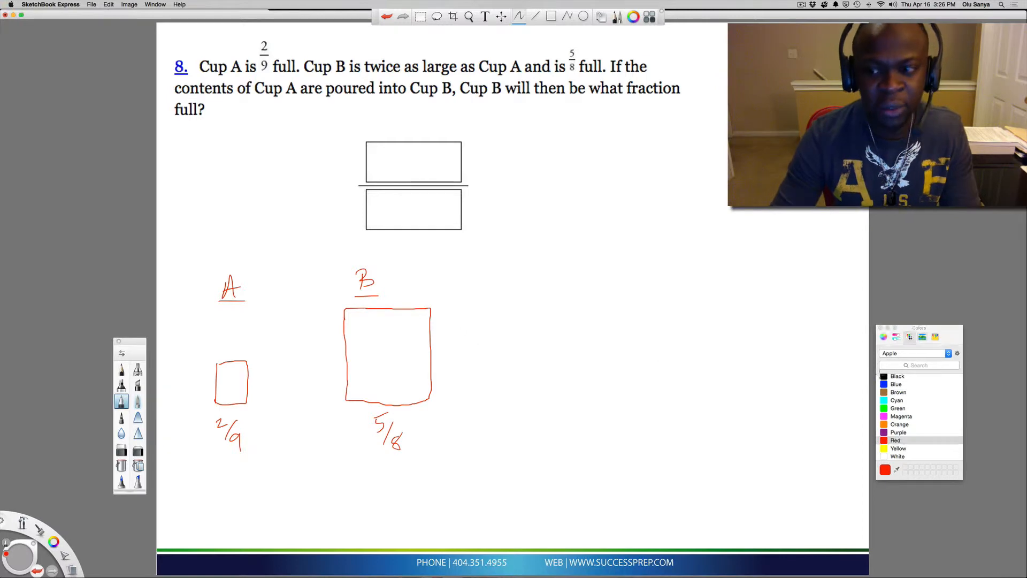
# Step: Switch to blue ink, draw an arrow from cup A into cup B, and write x and 2x
pyautogui.click(895, 439)
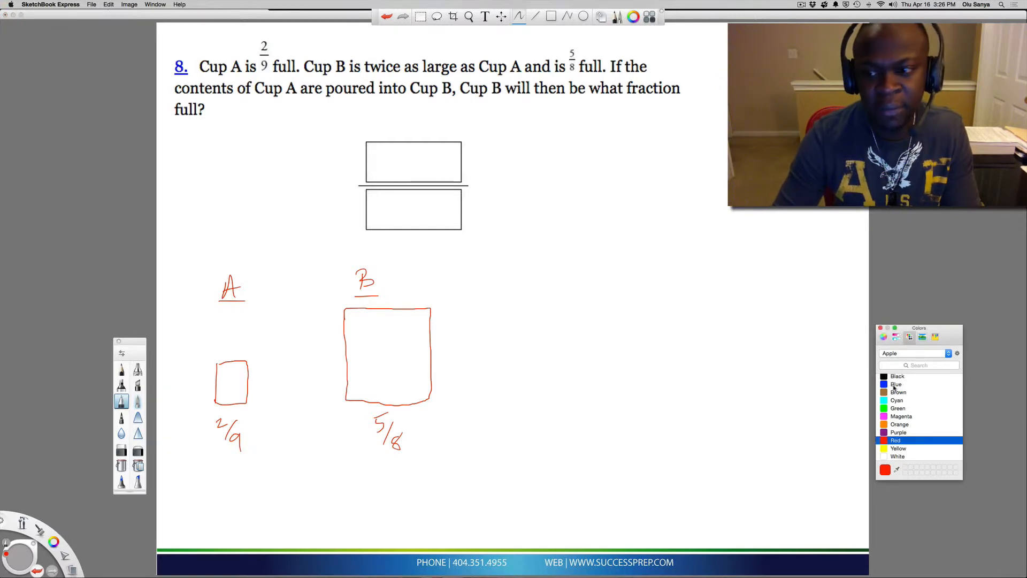
pyautogui.click(896, 384)
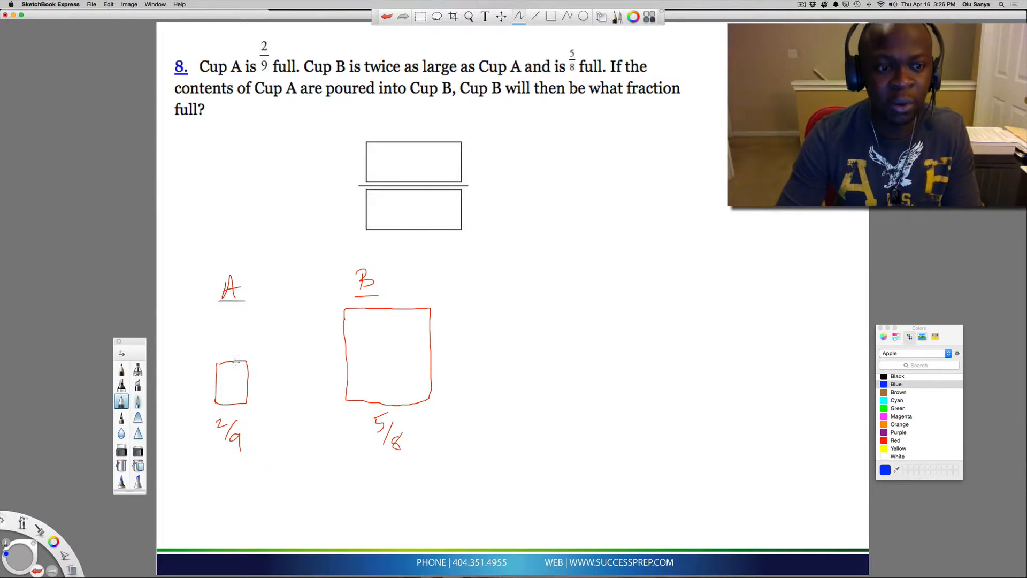
pyautogui.moveTo(237, 363); pyautogui.dragTo(354, 332)
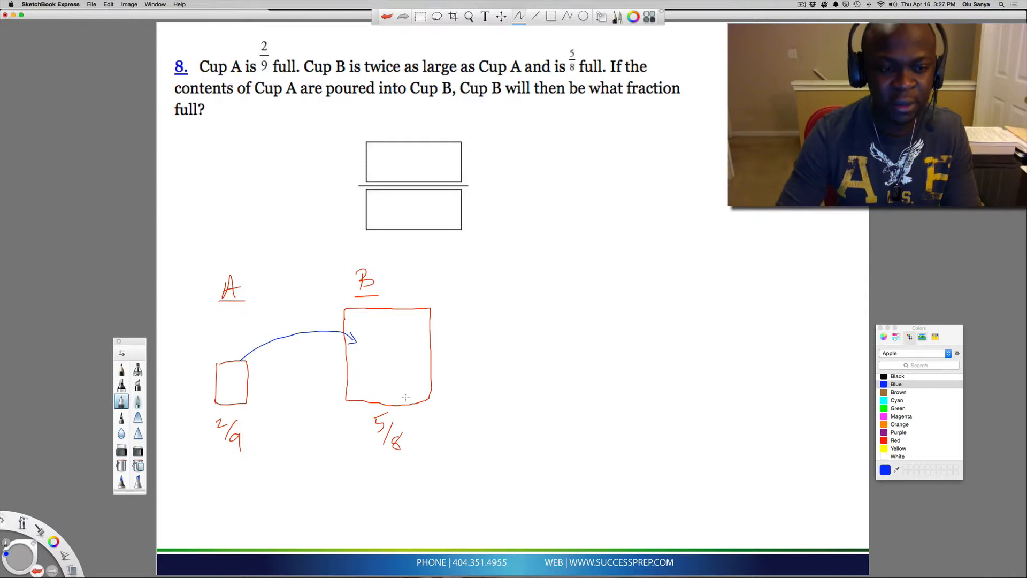
pyautogui.moveTo(367, 478); pyautogui.dragTo(387, 502)
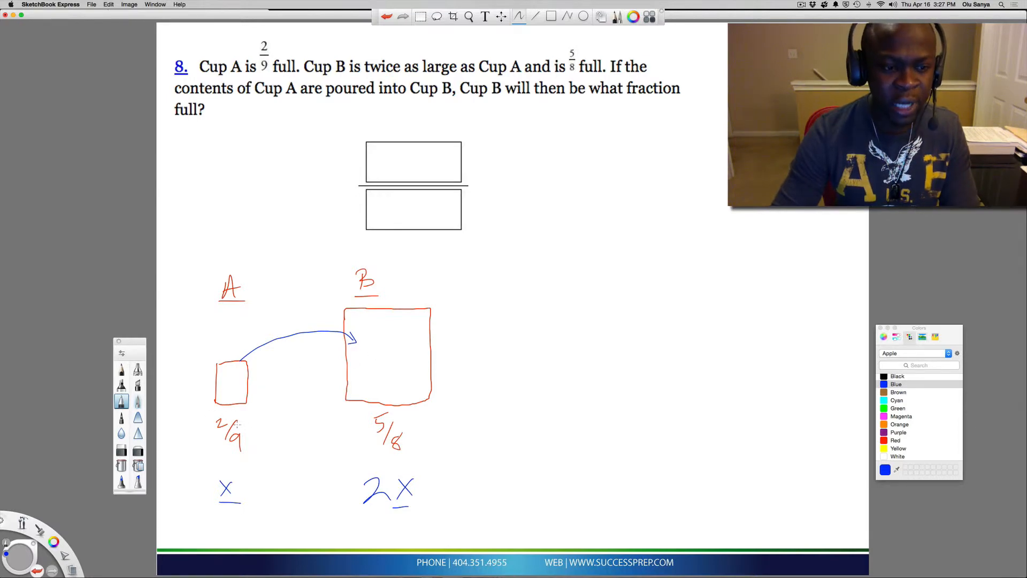
pyautogui.moveTo(373, 352)
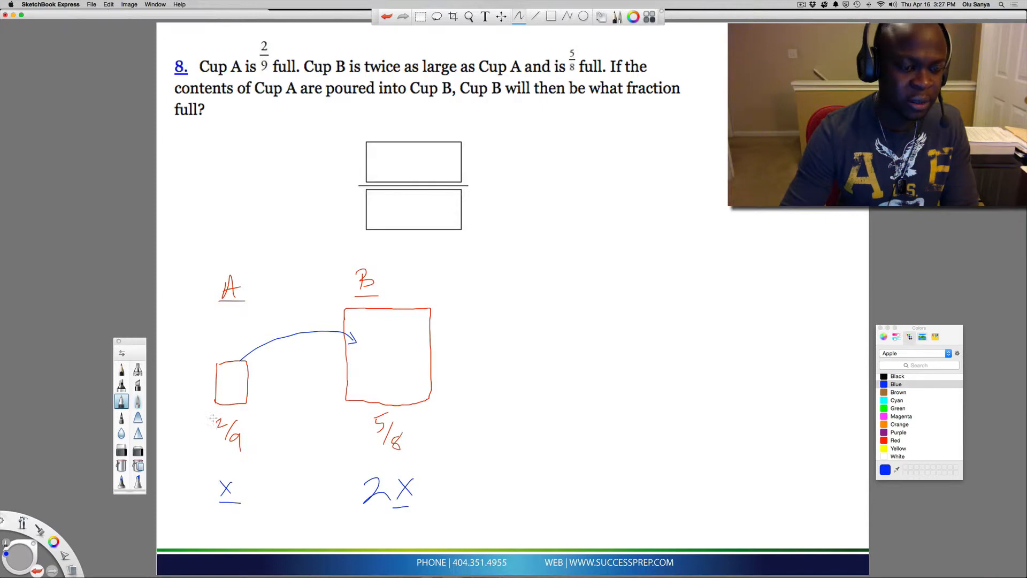
pyautogui.moveTo(356, 379)
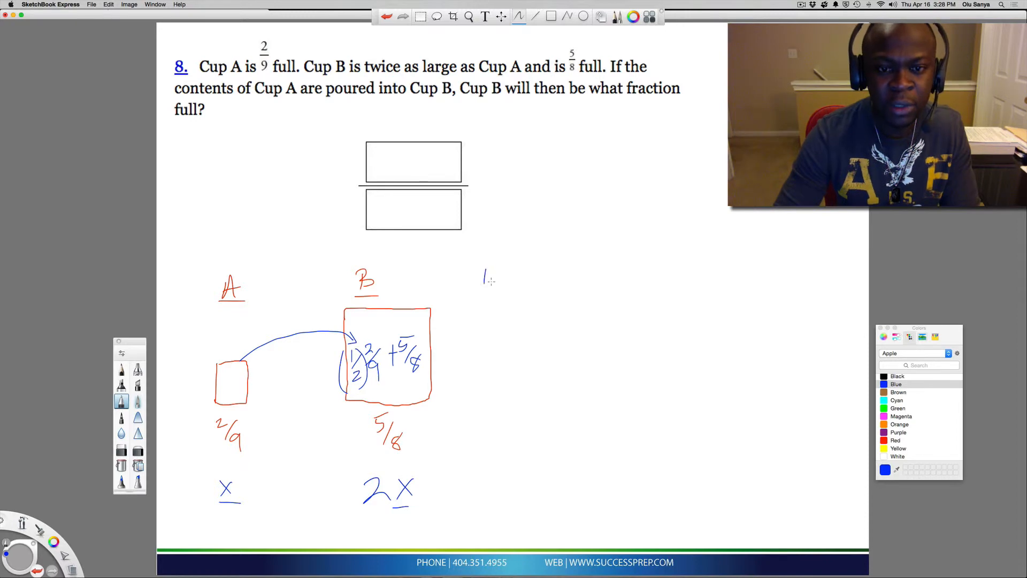
# Step: Write ½(2/9) + 5/8 beside cup B, then 1/9 + 5/8 below it
pyautogui.moveTo(488, 281); pyautogui.dragTo(531, 301)
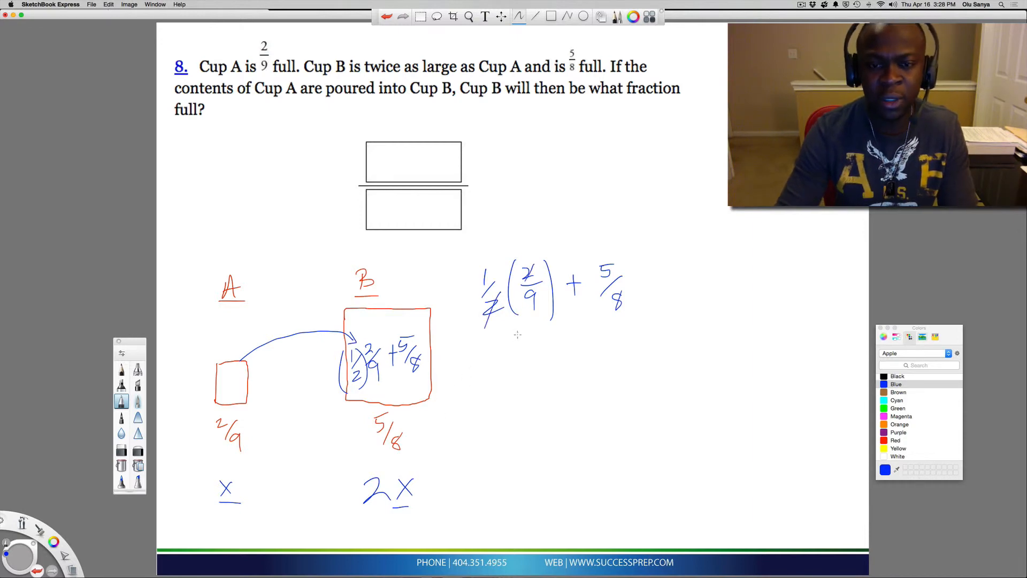
pyautogui.moveTo(508, 341); pyautogui.dragTo(514, 379)
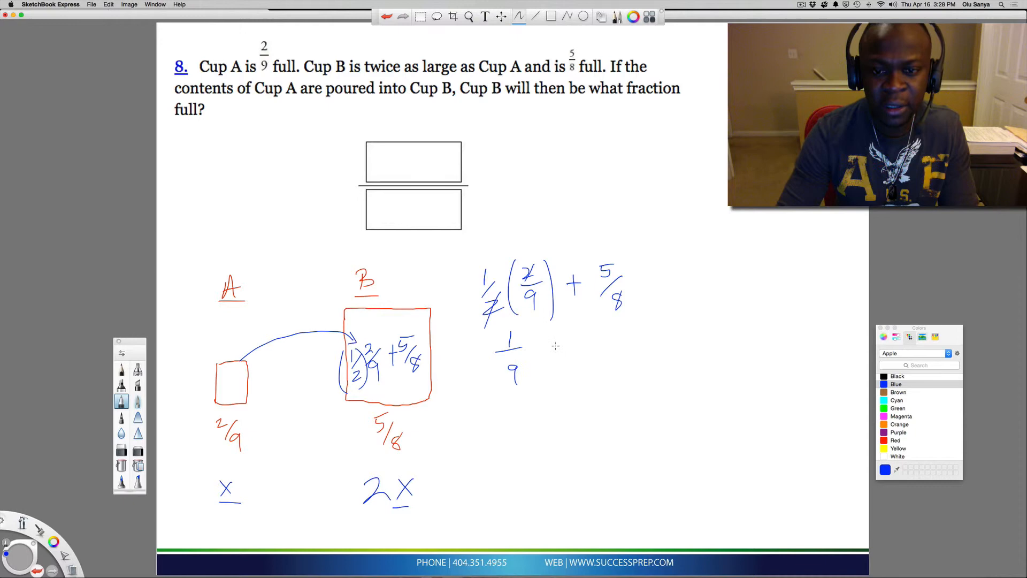
pyautogui.moveTo(557, 347); pyautogui.dragTo(609, 373)
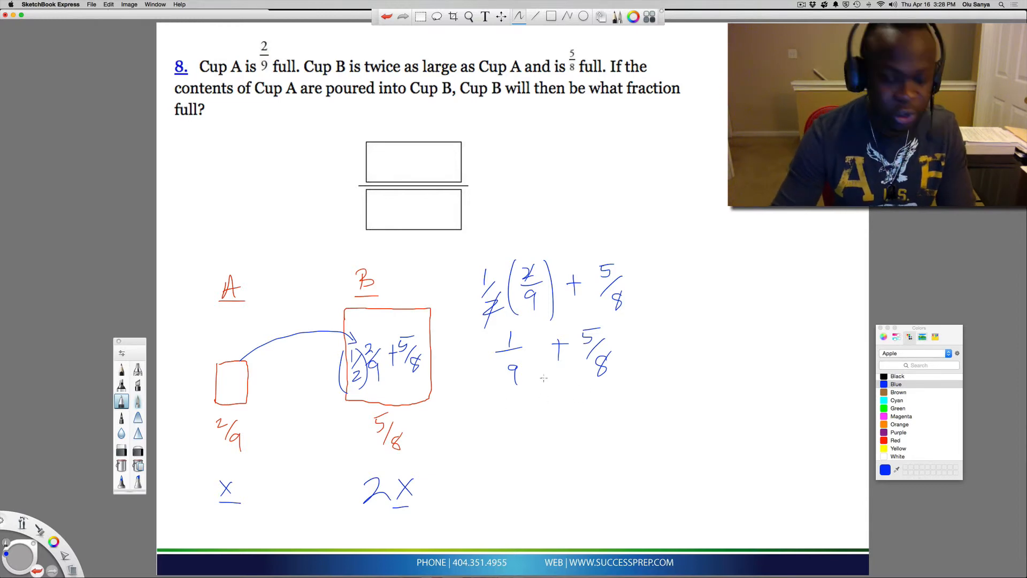
pyautogui.moveTo(553, 373)
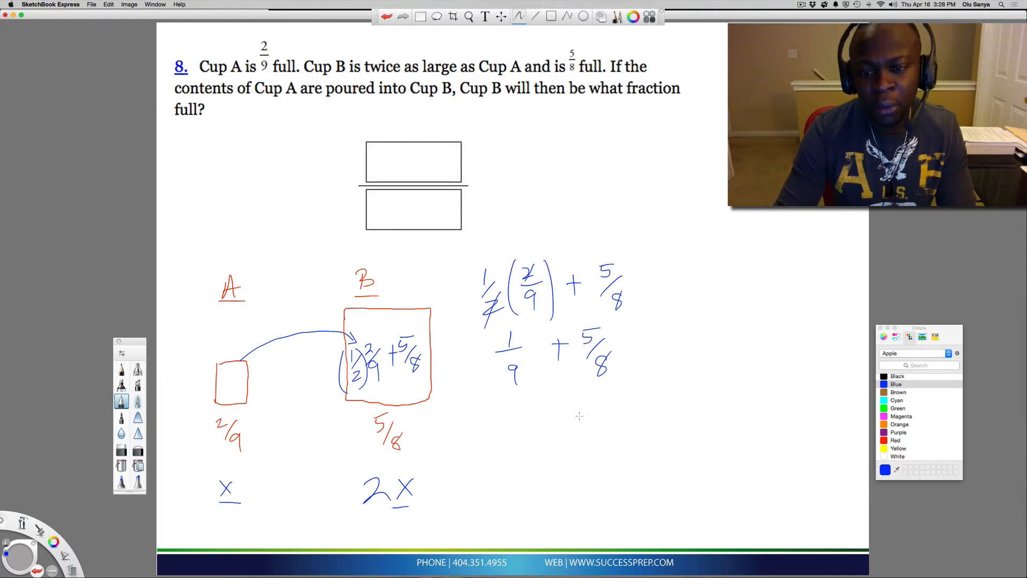
# Step: Switch to red and rewrite the sum over denominator 72 as 8/72 + 45/72
pyautogui.click(895, 439)
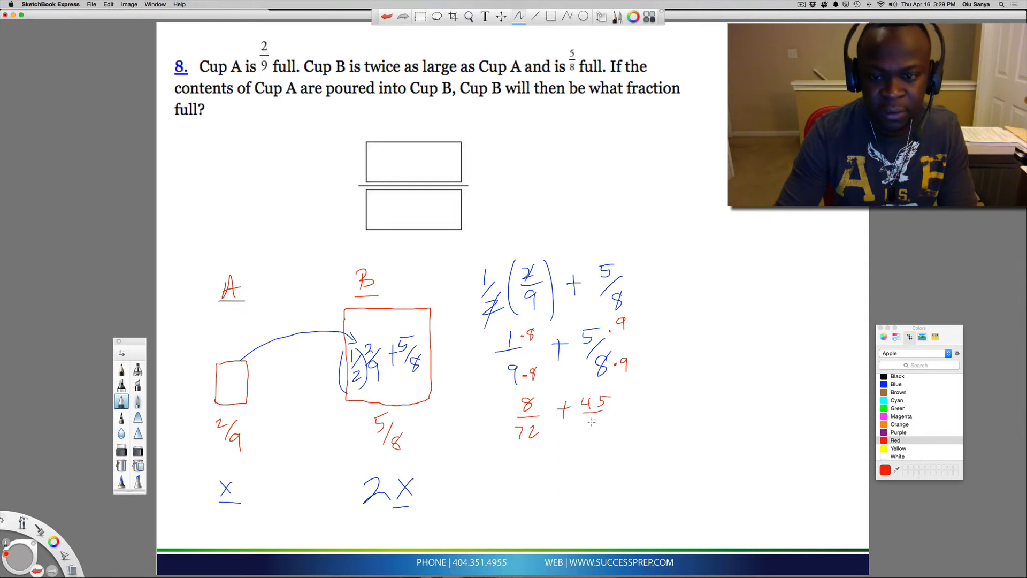
pyautogui.write('72')
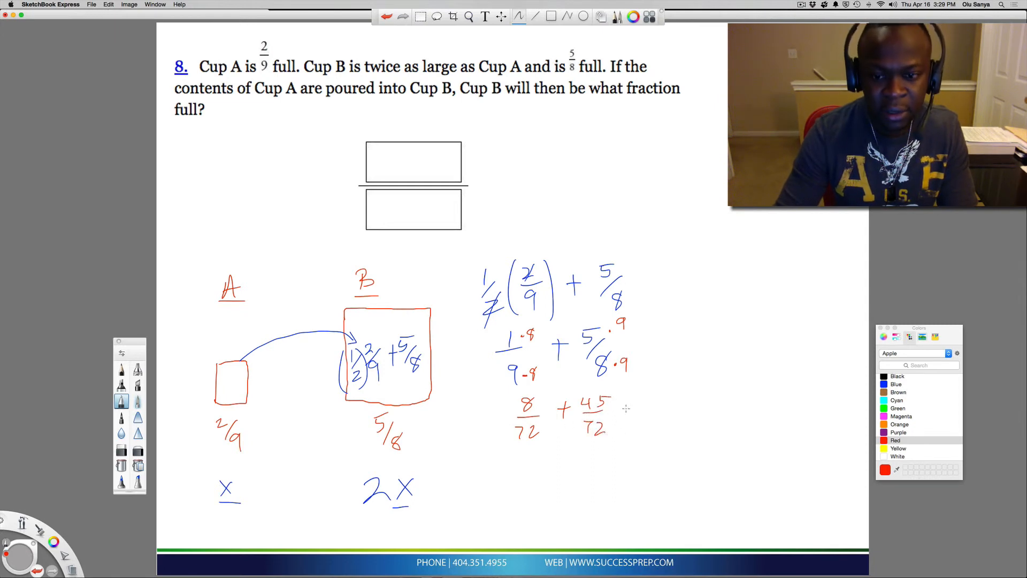